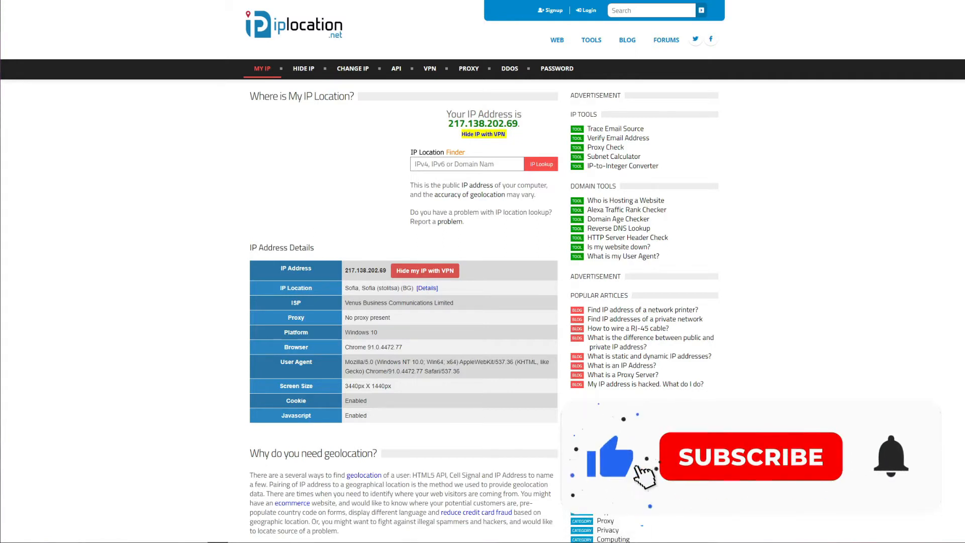
# Step: Select United Kingdom under Europe from All Locations and begin connecting to it
pyautogui.click(751, 457)
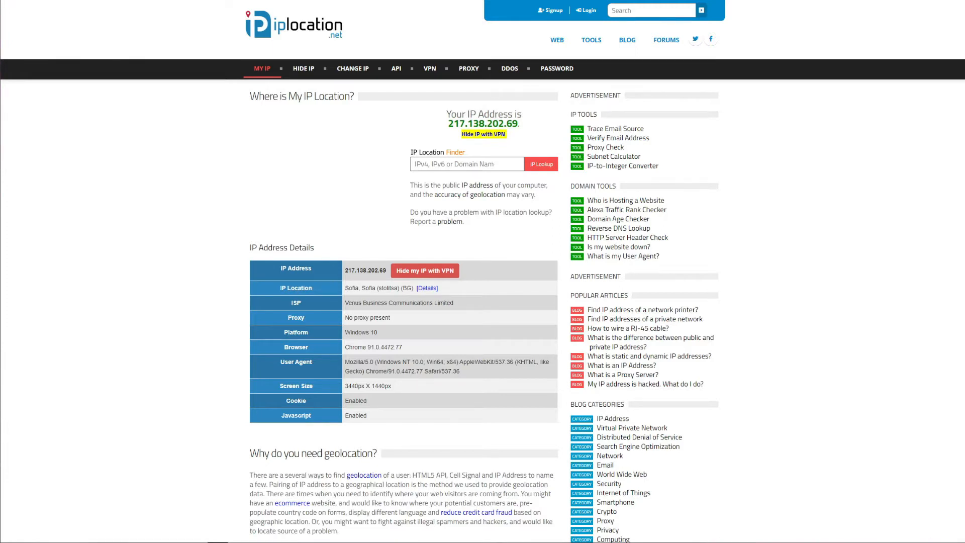
pyautogui.scroll(-3)
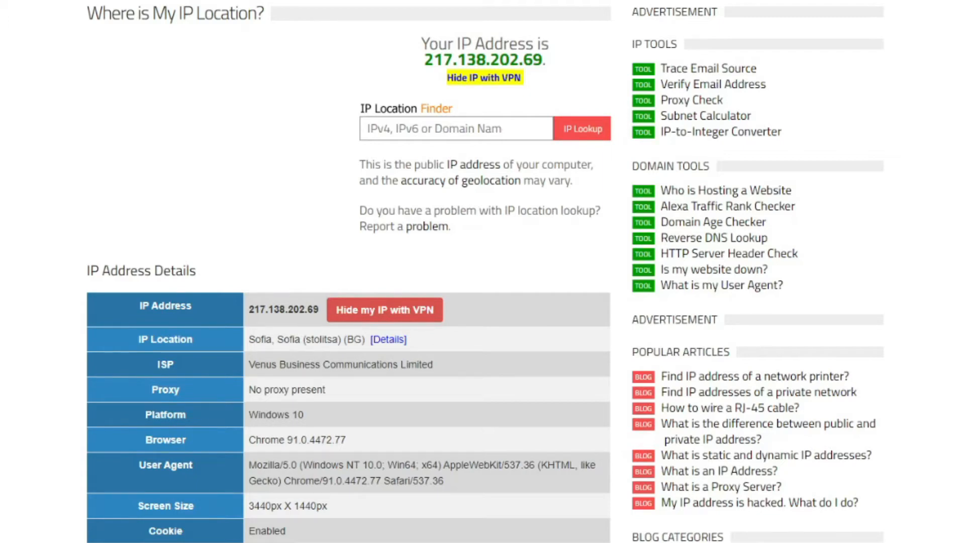
pyautogui.moveTo(281, 288)
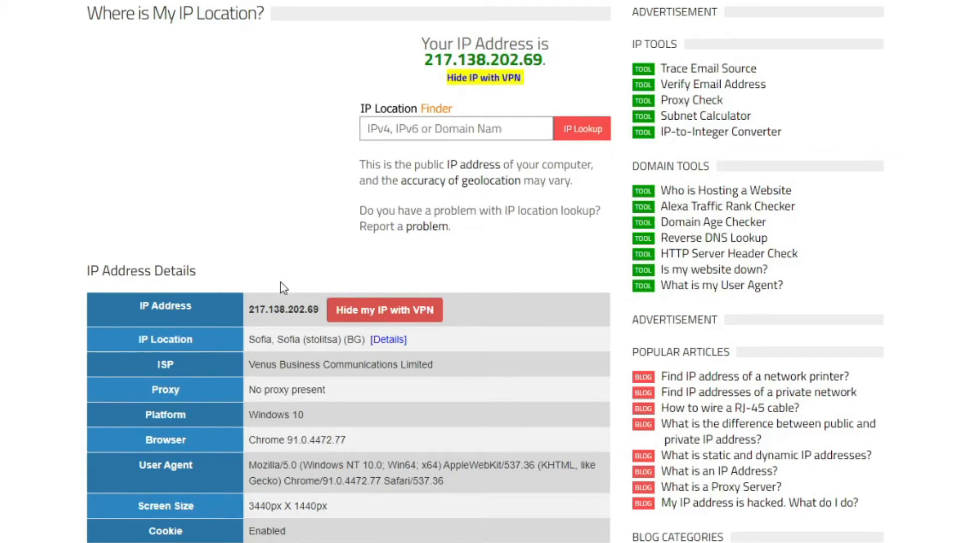
pyautogui.moveTo(367, 352)
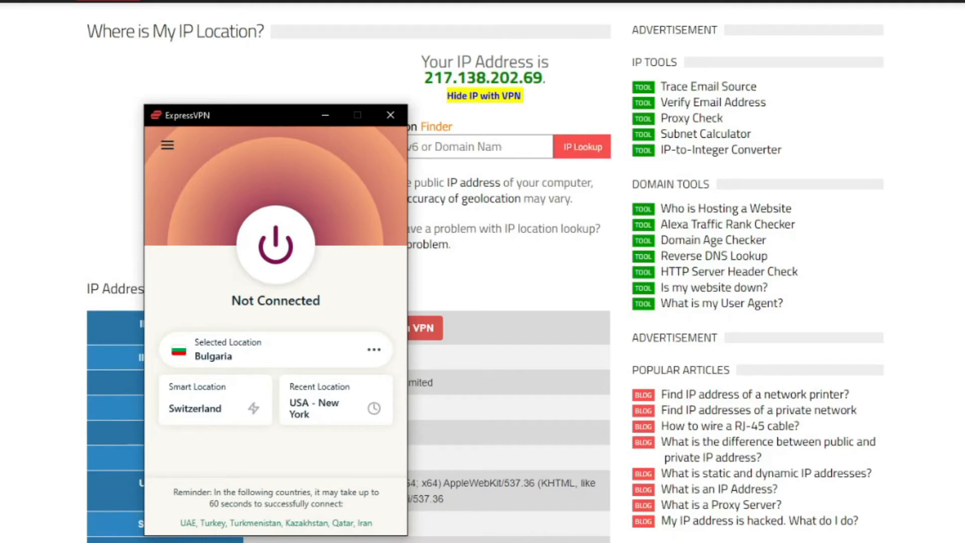
pyautogui.moveTo(378, 354)
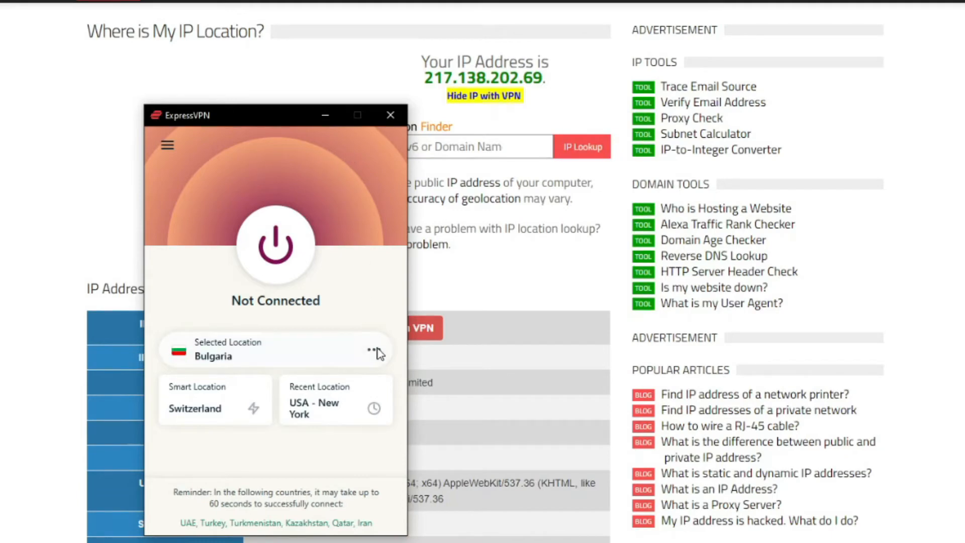
pyautogui.click(374, 350)
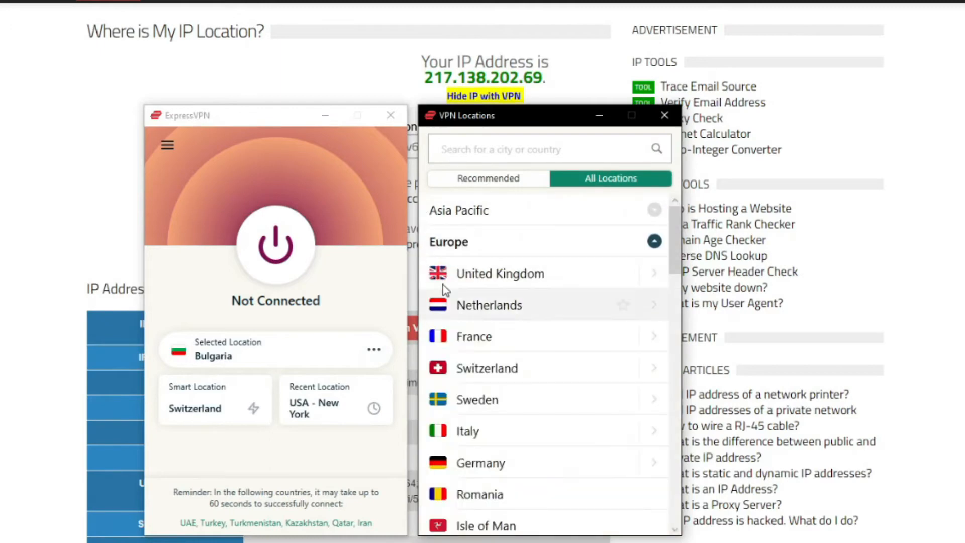
pyautogui.moveTo(488, 258)
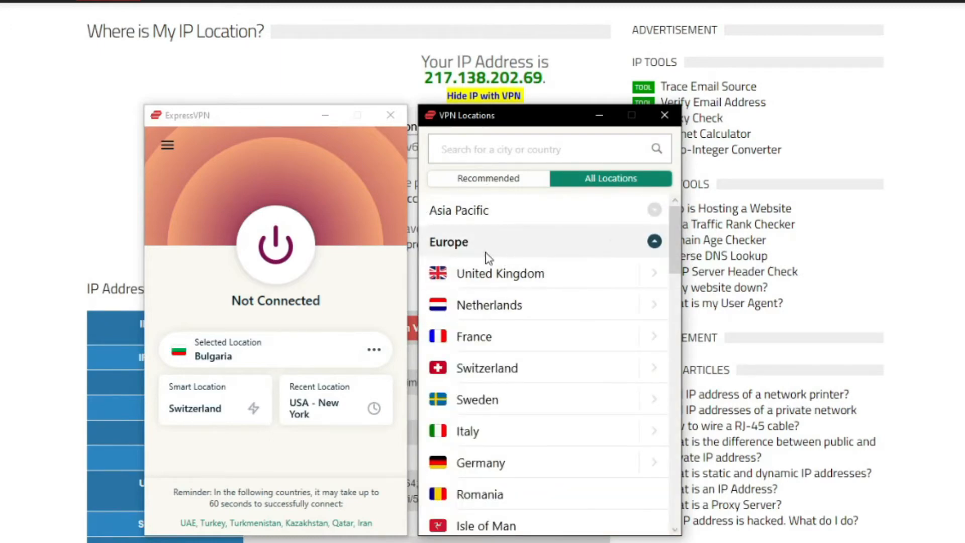
pyautogui.moveTo(525, 271)
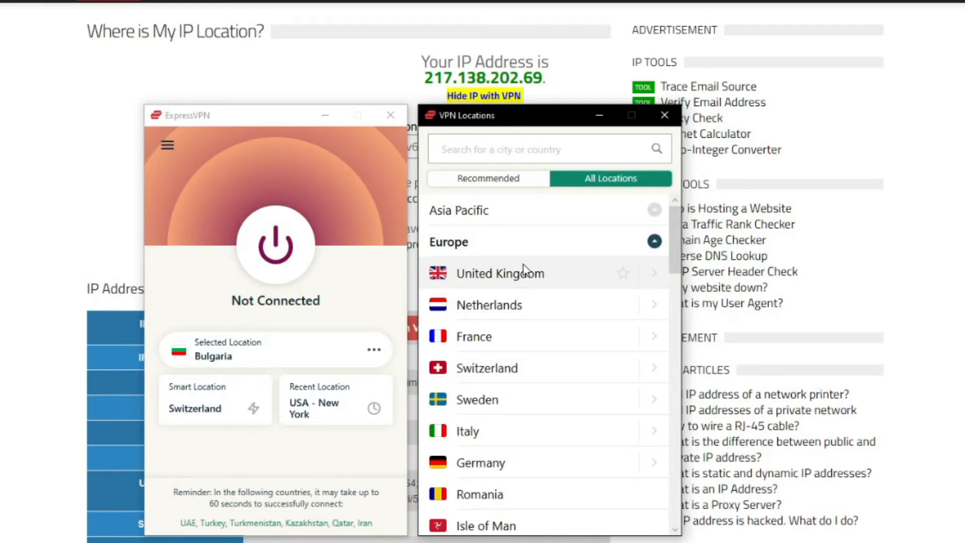
pyautogui.click(501, 274)
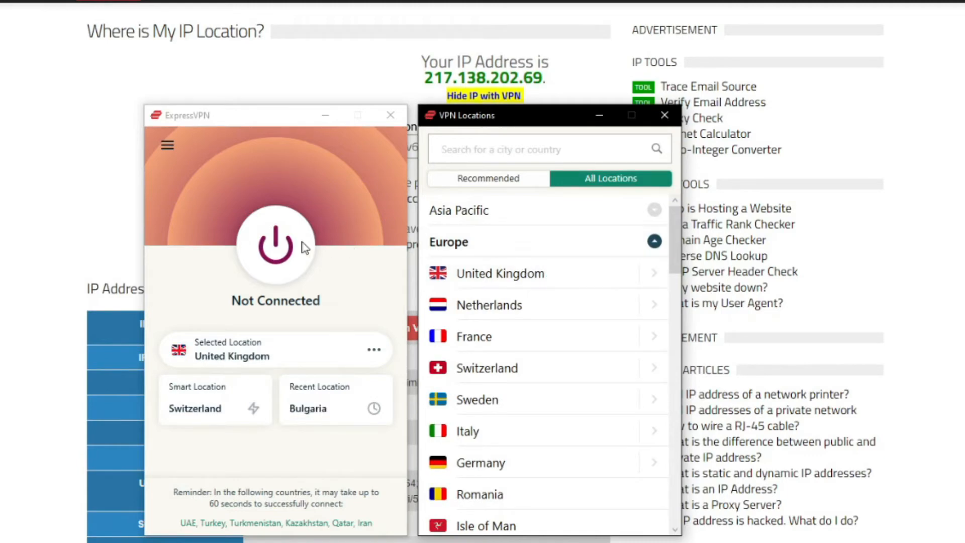
pyautogui.click(275, 246)
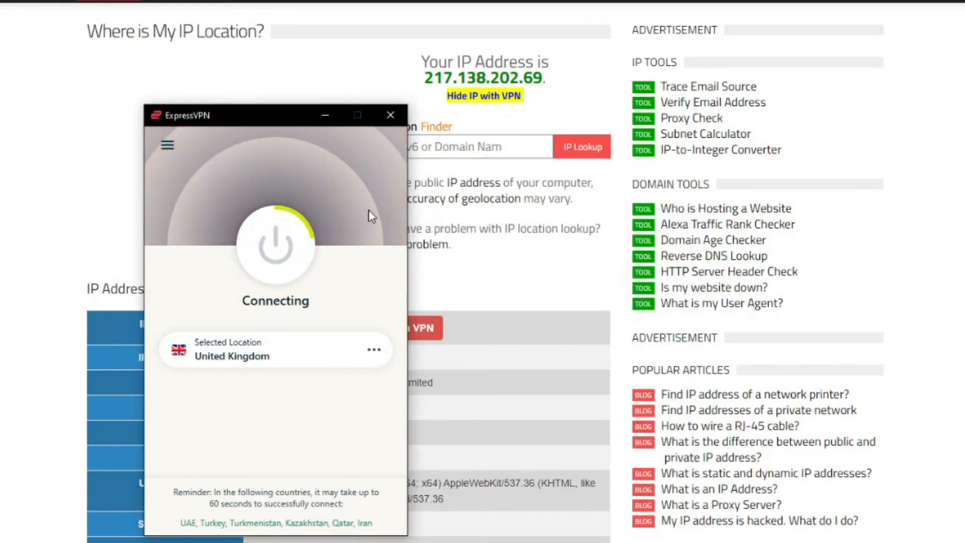